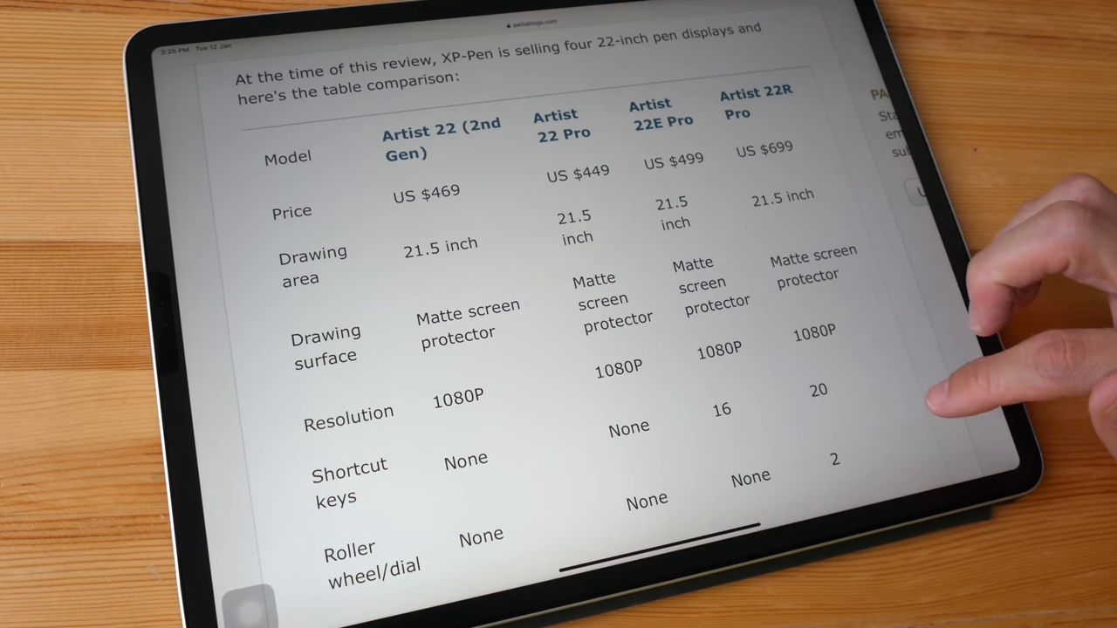
scroll("down", 3)
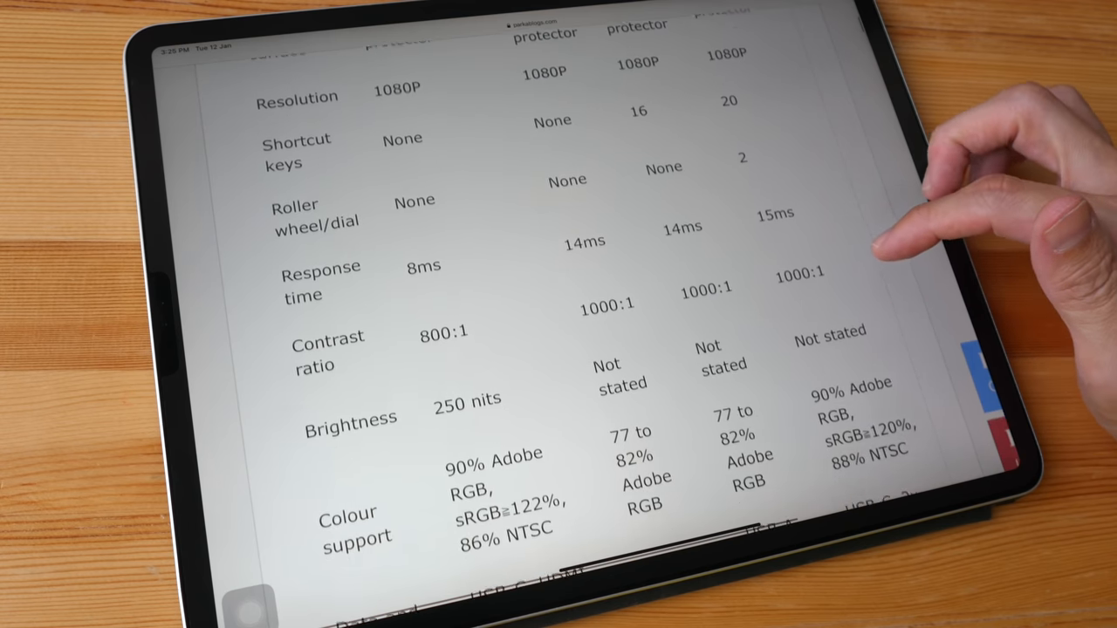
scroll("down", 3)
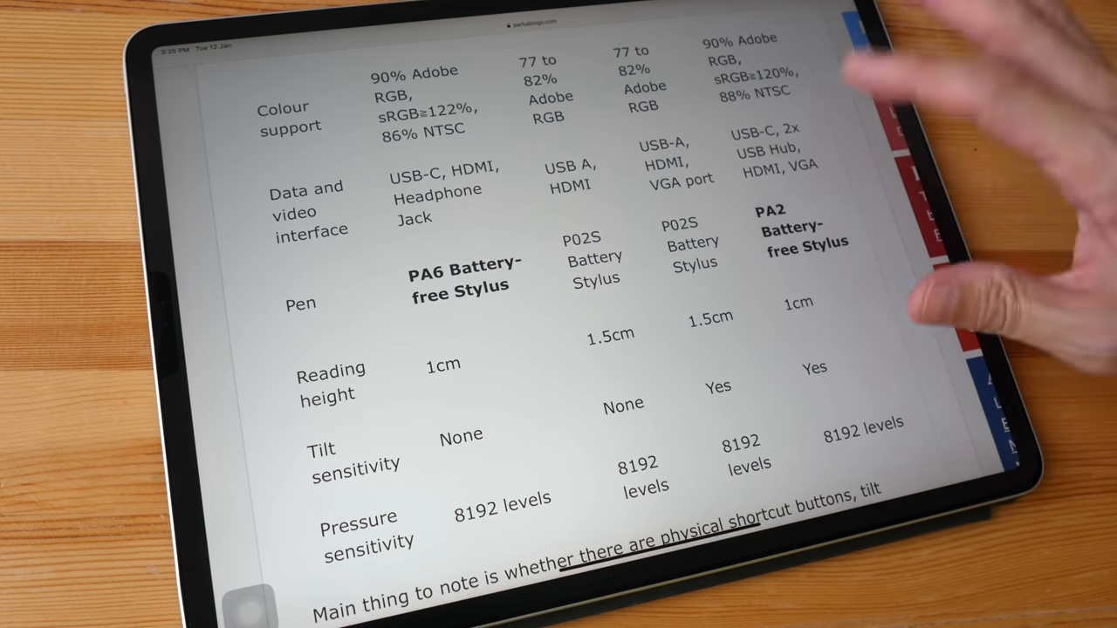
scroll("down", 3)
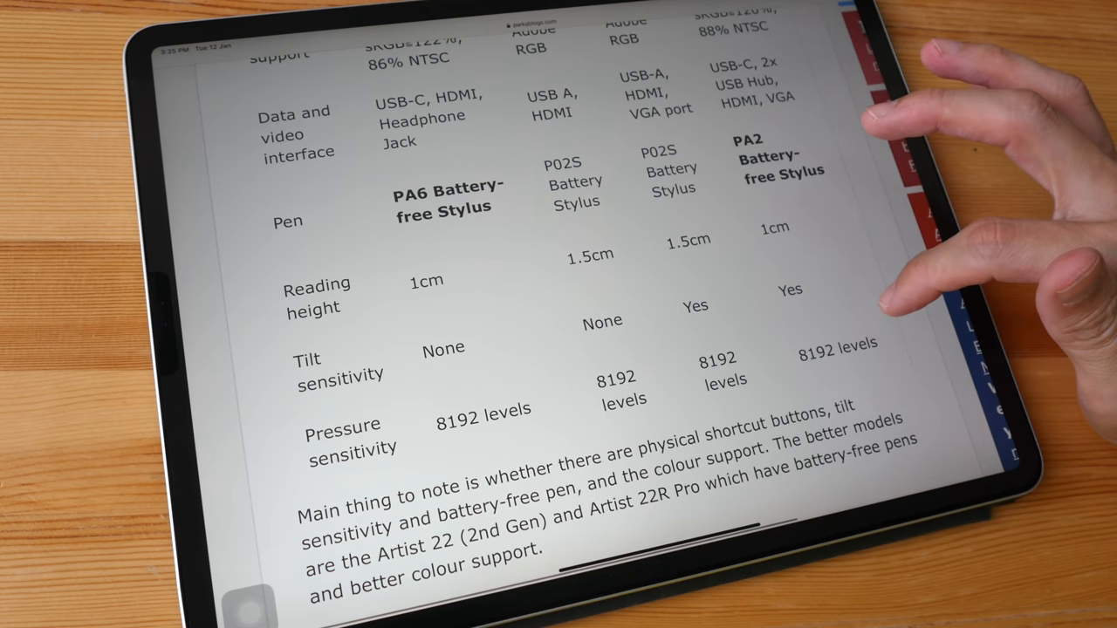
scroll("up", 3)
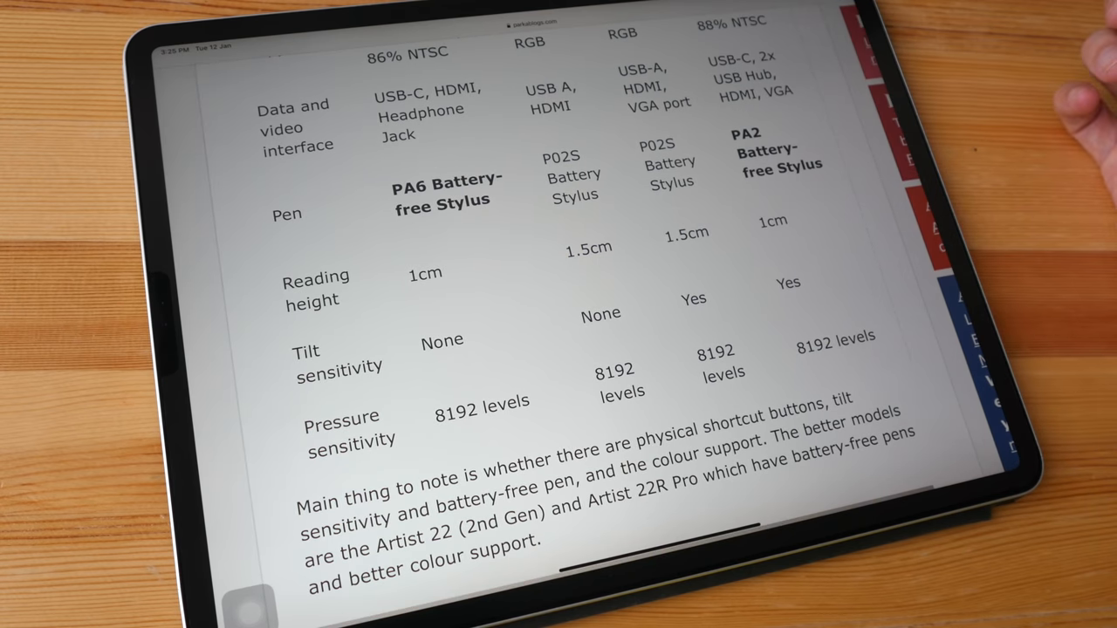